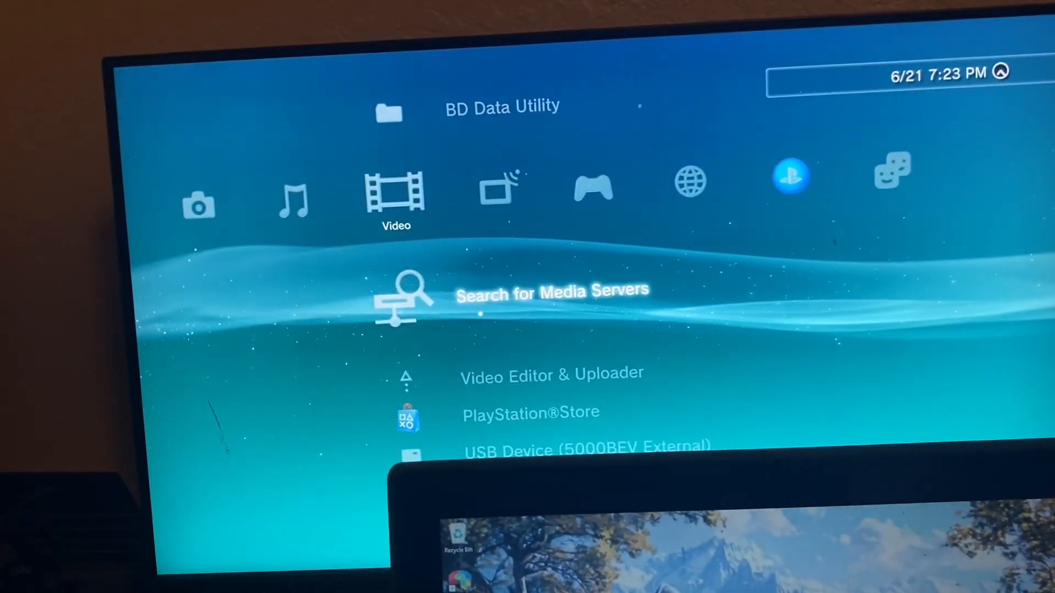
{"action": "scroll", "scroll_direction": "down", "scroll_amount": 3}
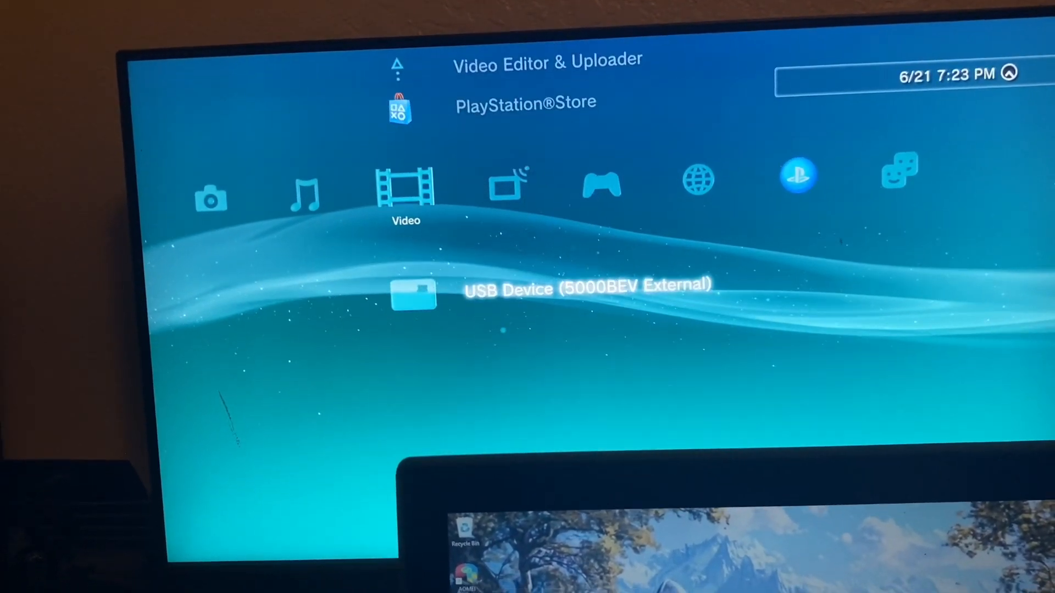